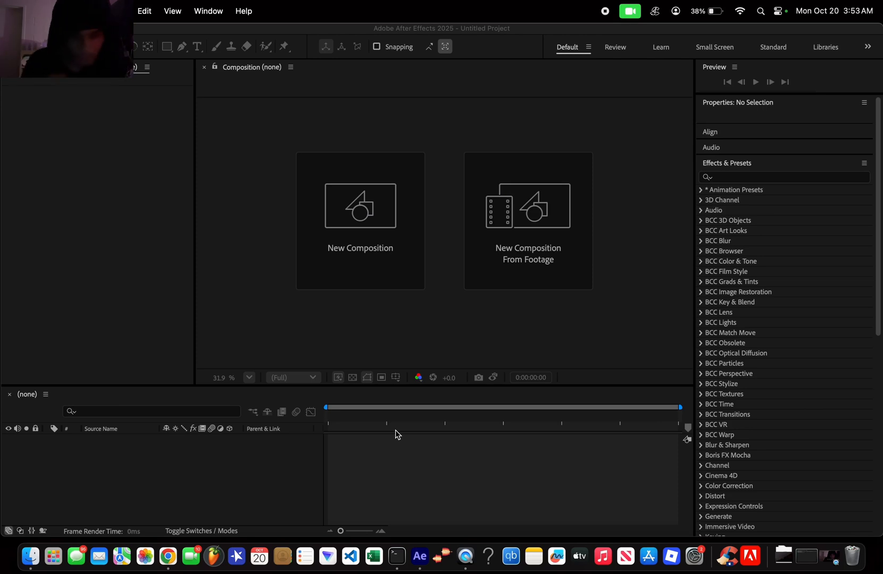
pyautogui.moveTo(282, 336)
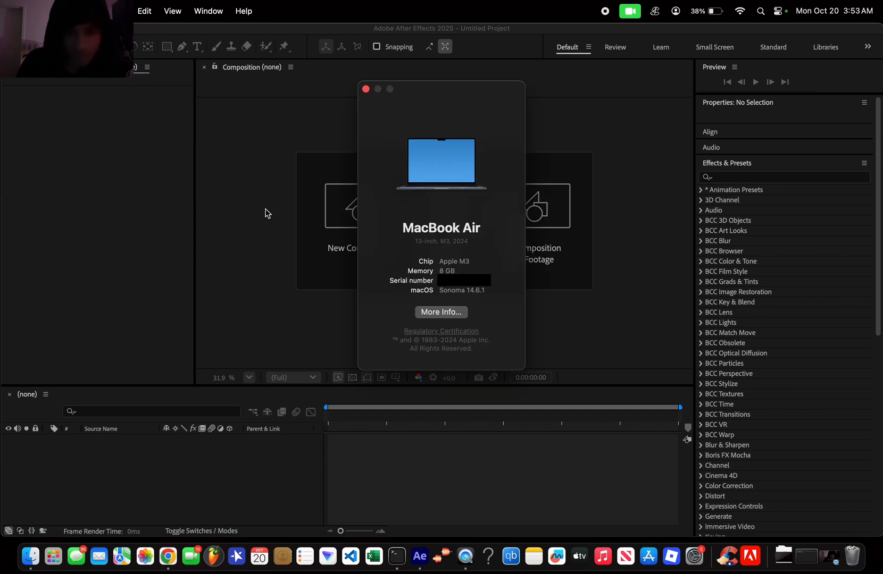
pyautogui.moveTo(445, 288)
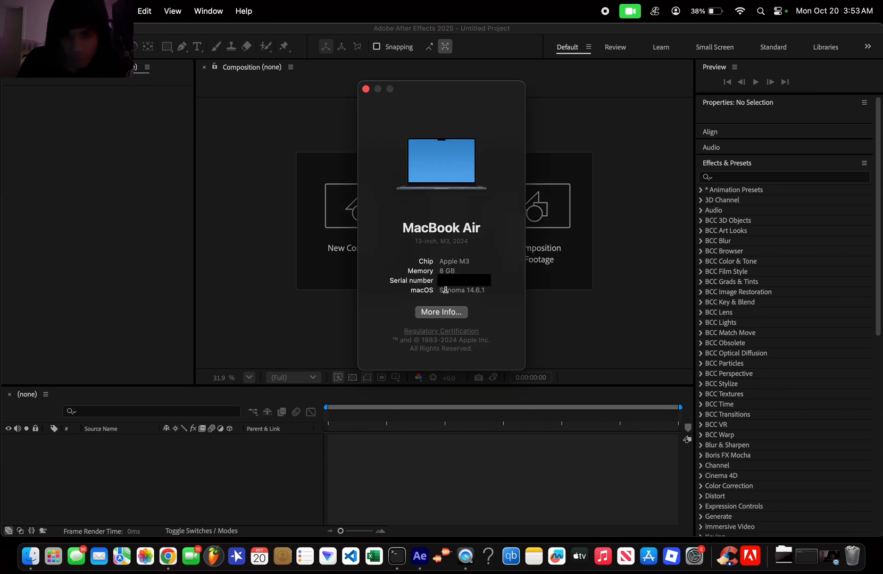
pyautogui.moveTo(423, 276)
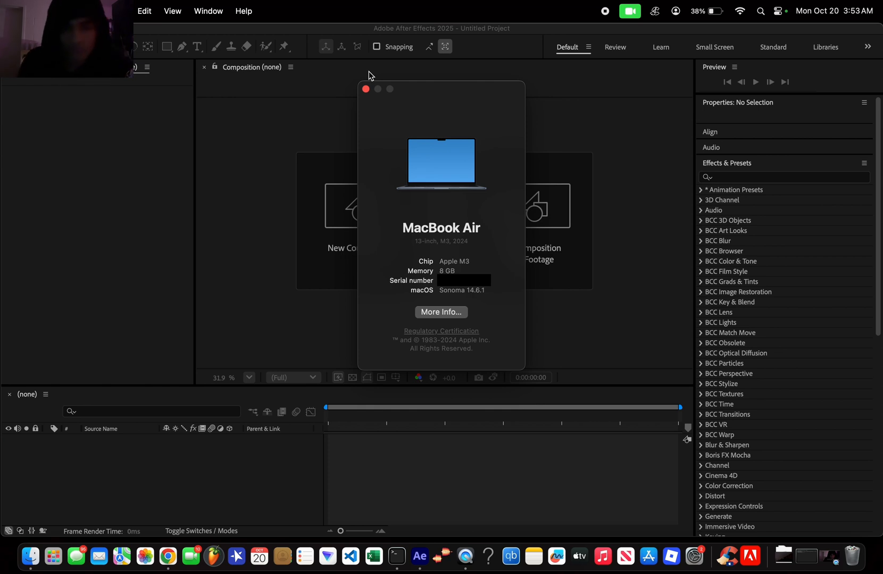
# Step: Dismiss the system information window and reveal the desktop with the Element 3D disk image
pyautogui.click(366, 89)
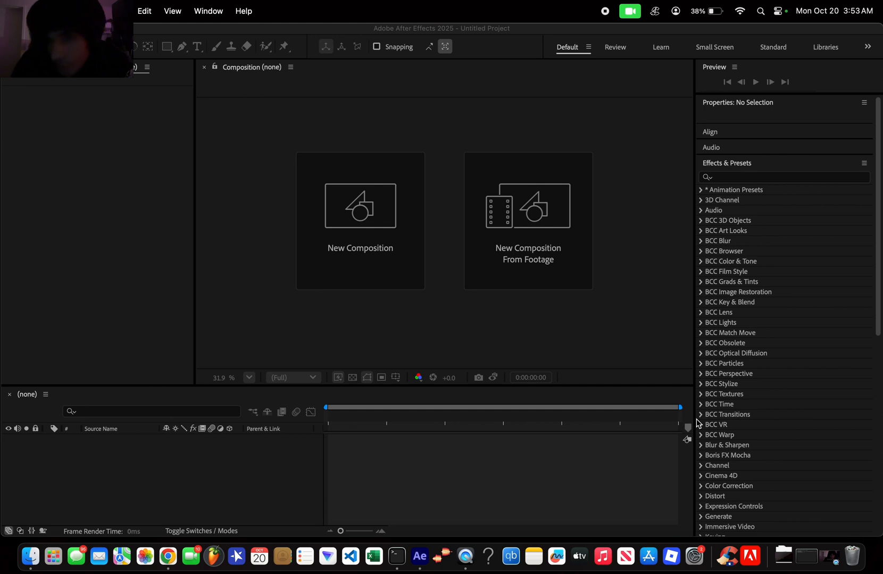
pyautogui.scroll(-3)
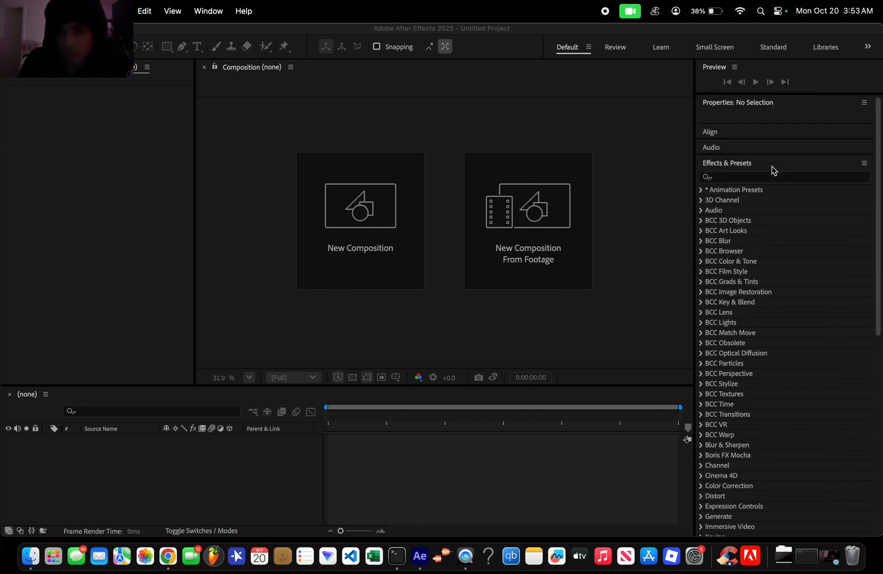
pyautogui.moveTo(696, 168)
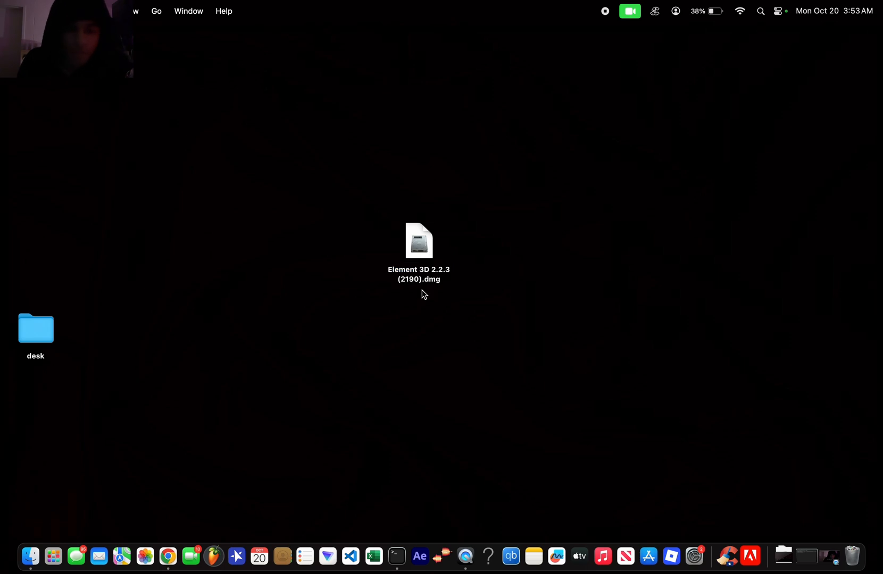
# Step: Mount Element 3D 2.2.3 (2190).dmg and try launching the Element installer inside it
pyautogui.click(419, 243)
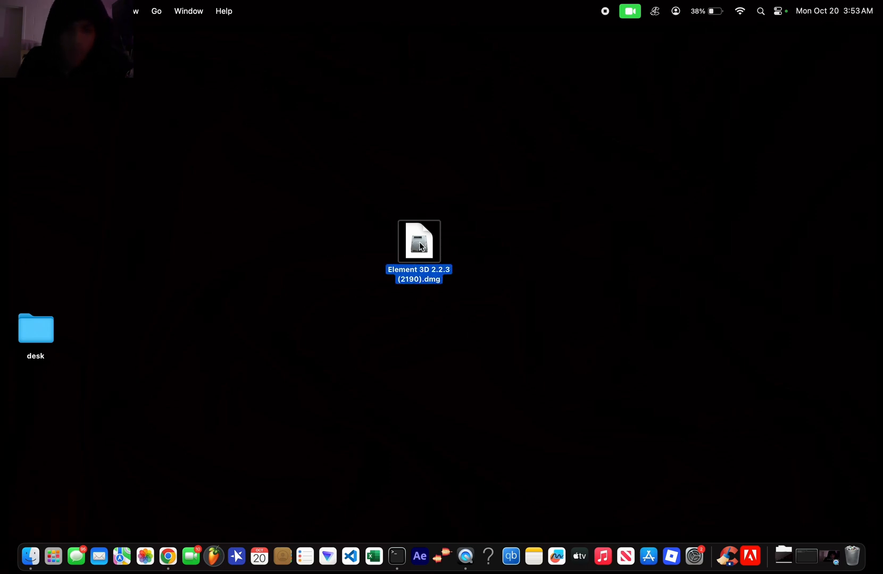
pyautogui.doubleClick(419, 242)
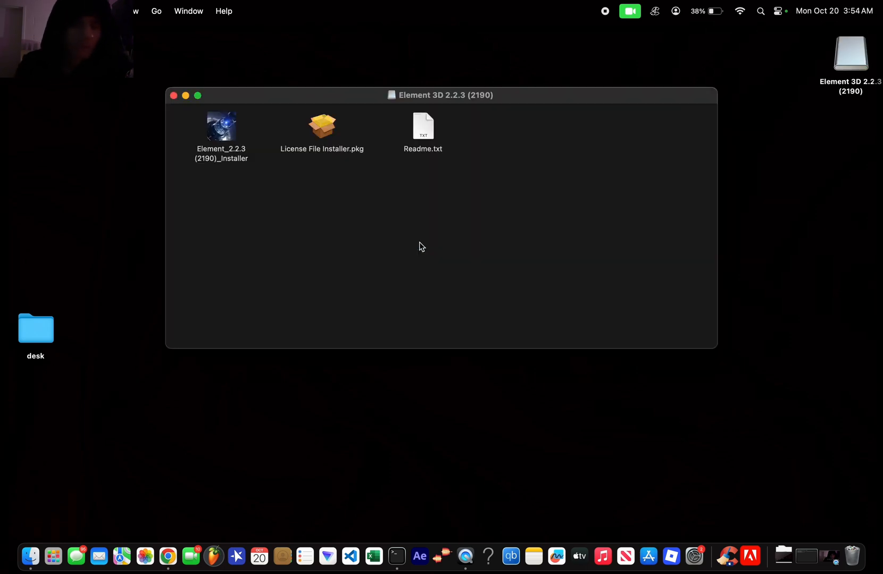
pyautogui.moveTo(348, 136)
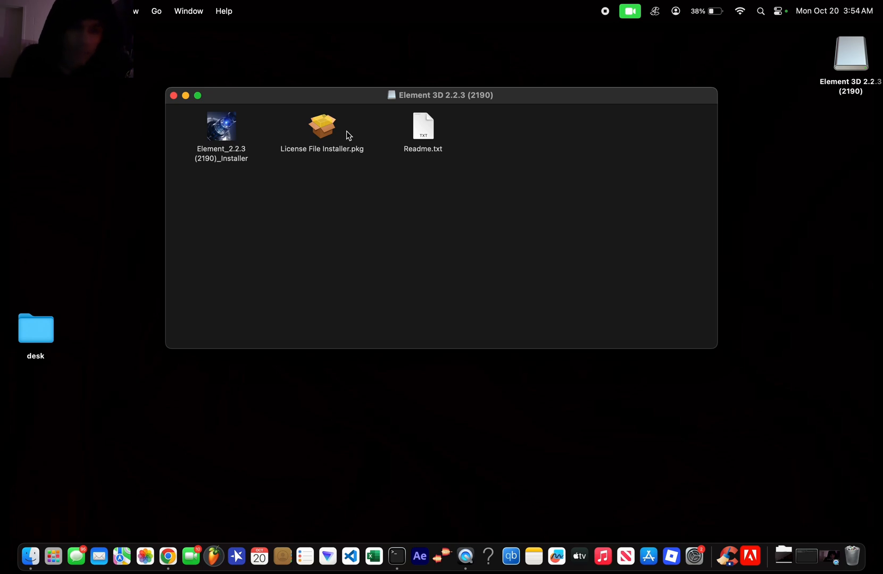
pyautogui.moveTo(255, 125)
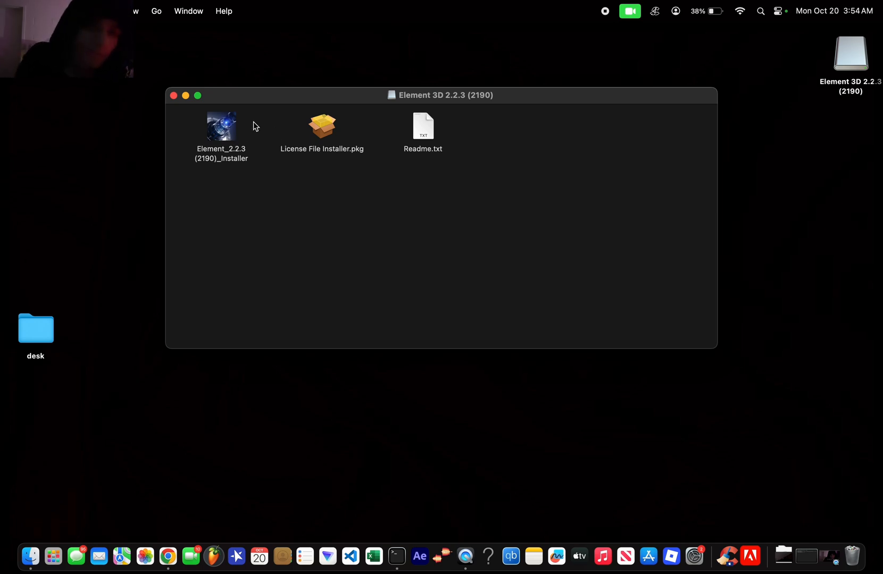
pyautogui.click(221, 126)
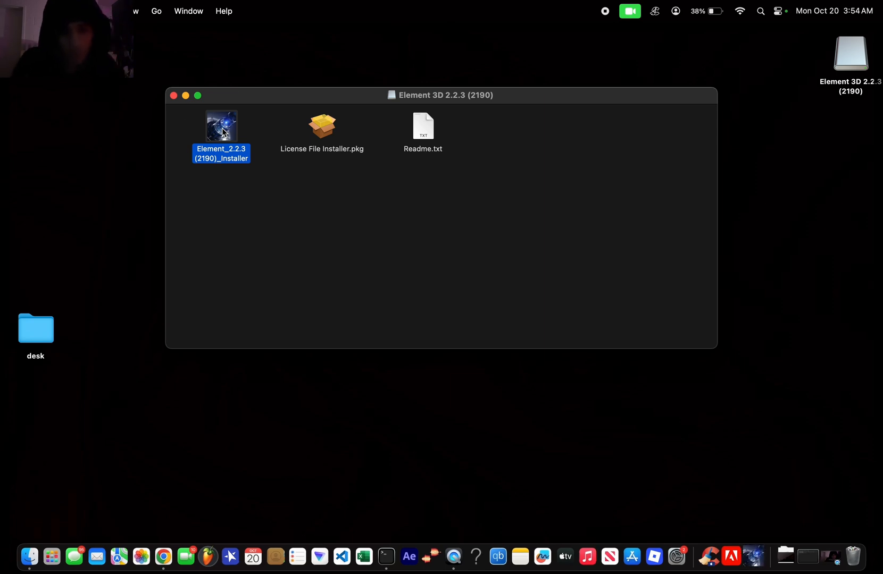
pyautogui.doubleClick(221, 126)
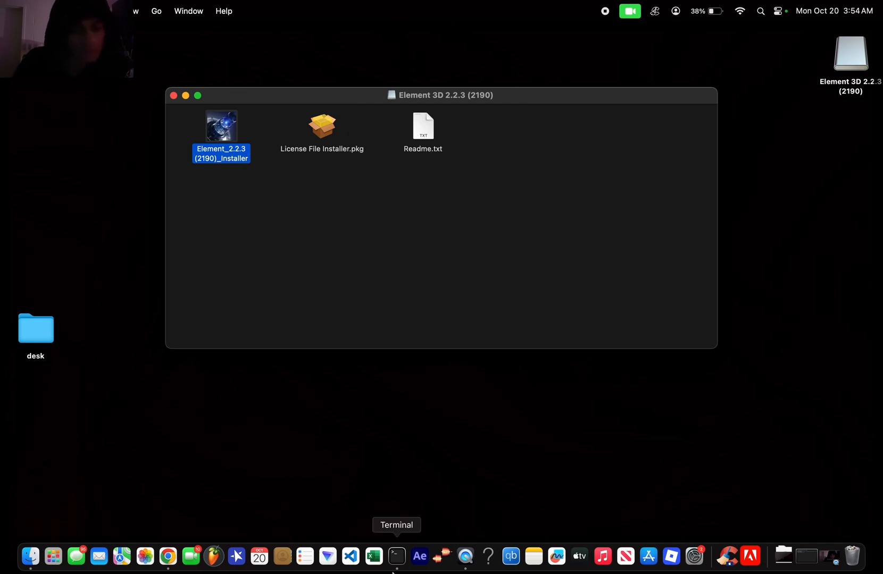
# Step: Begin an 'xattr -cr' command in Terminal to strip the installer's quarantine attributes
pyautogui.click(397, 557)
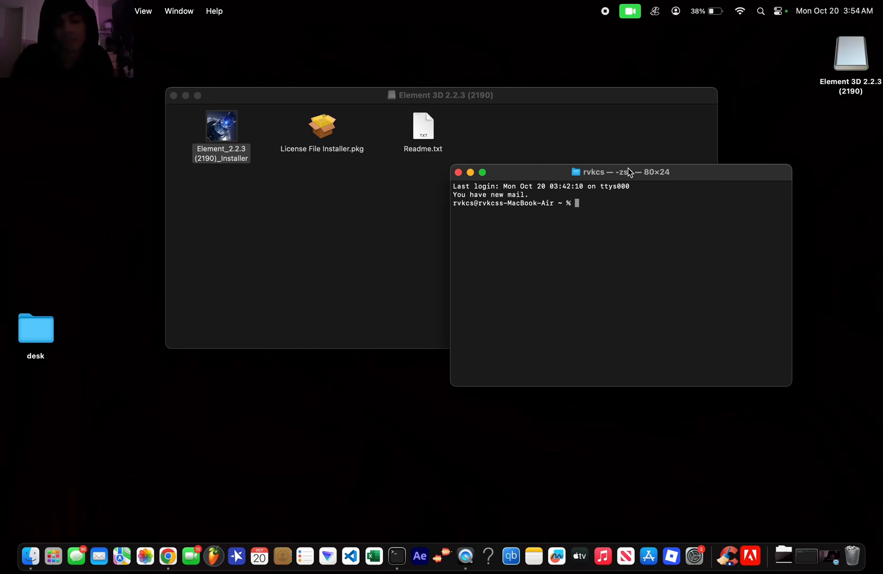
pyautogui.write('xattr')
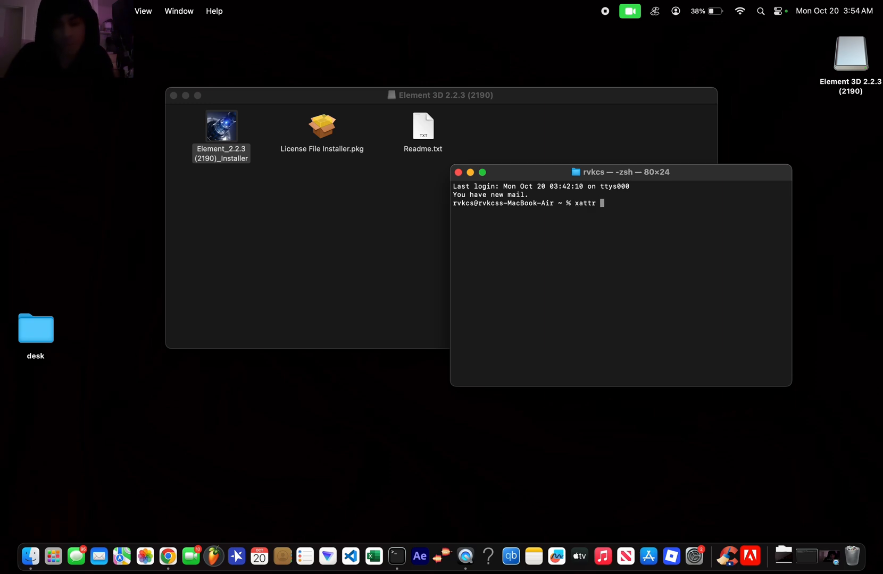
pyautogui.write('-cr')
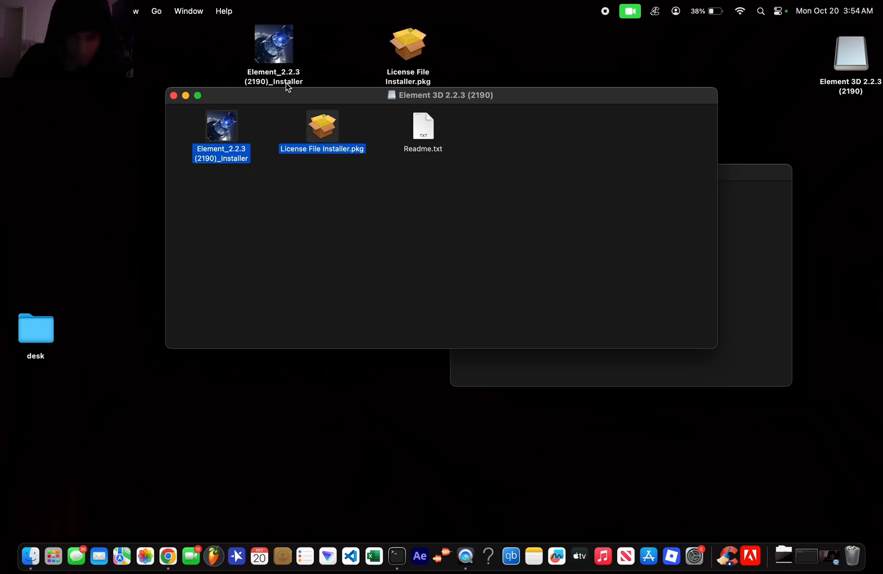
pyautogui.moveTo(238, 100)
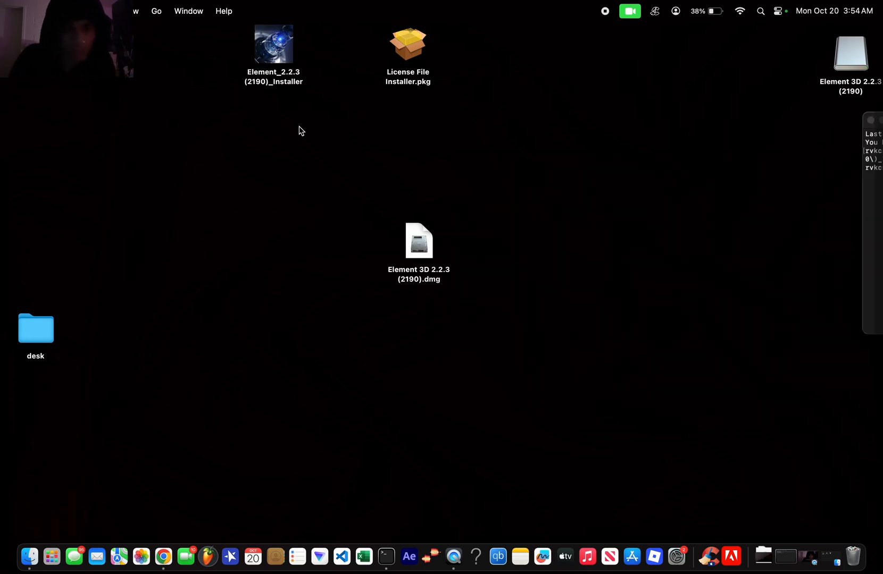
# Step: Open the desktop Element 2.2.3 (2190)_Installer despite the security block
pyautogui.rightClick(273, 44)
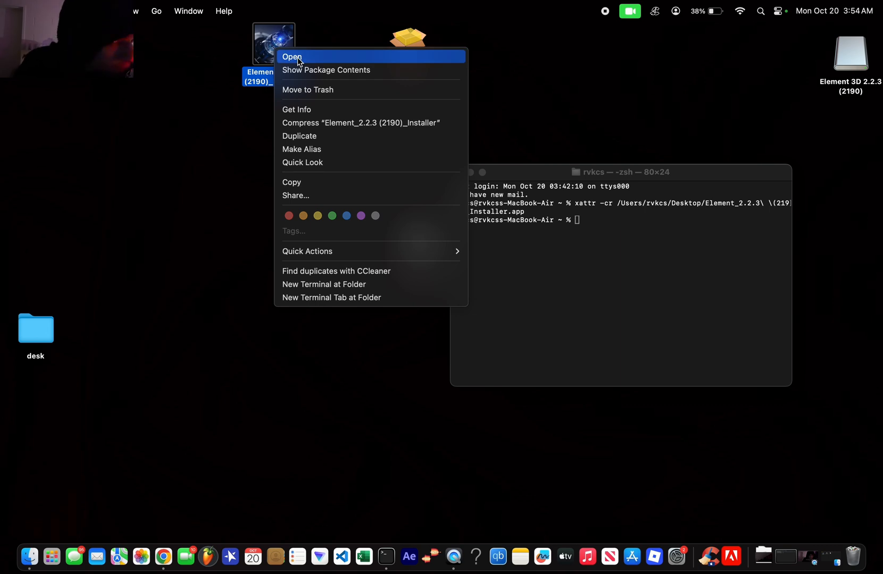
pyautogui.click(293, 57)
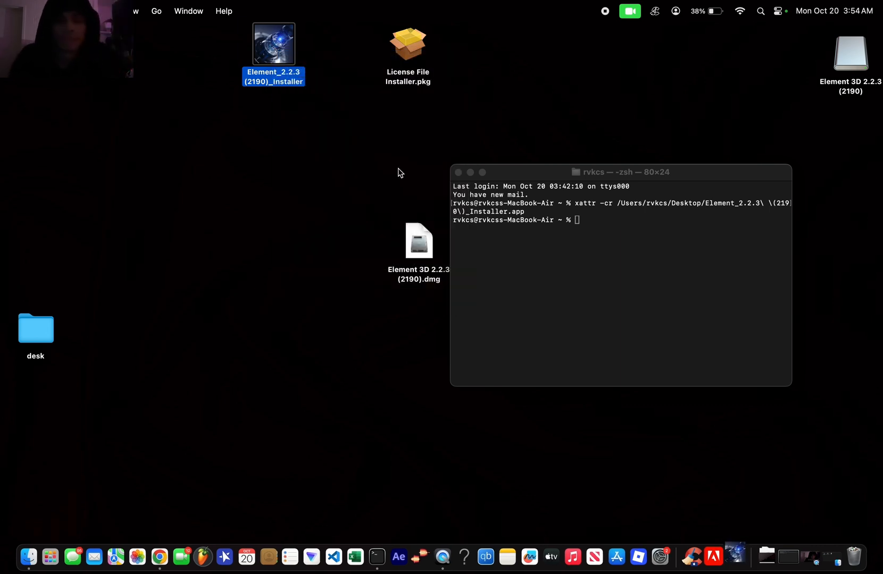
pyautogui.moveTo(347, 136)
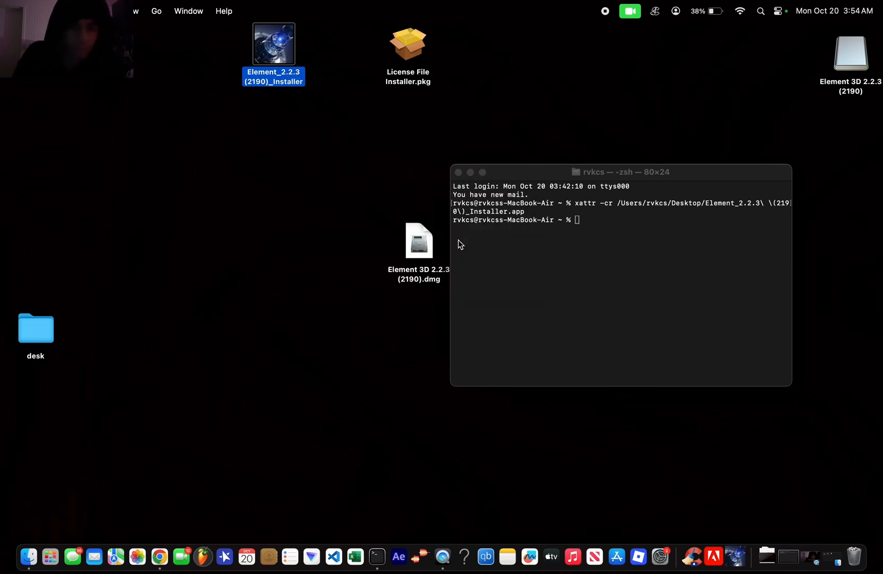
pyautogui.doubleClick(274, 41)
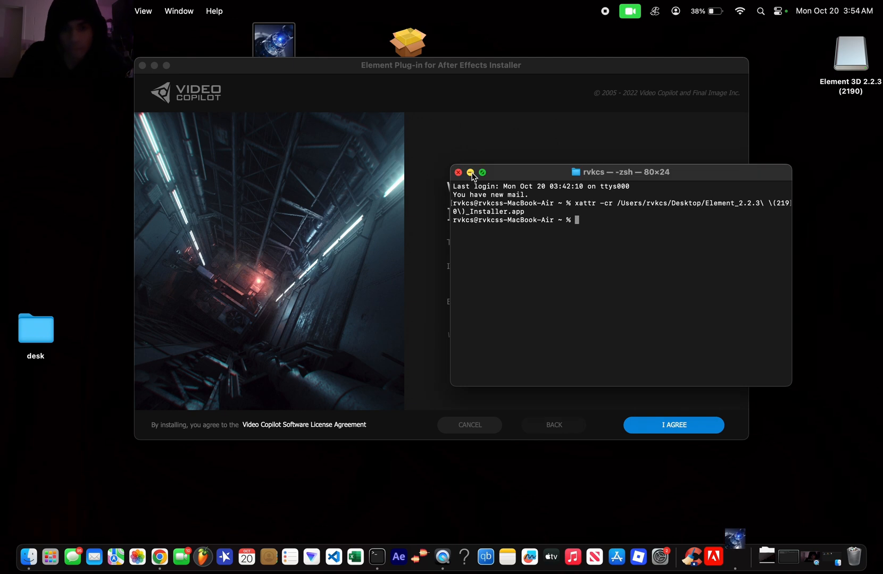
# Step: Install Element for After Effects 2024 and 2020 with assets in User Documents, authorizing with password
pyautogui.click(470, 172)
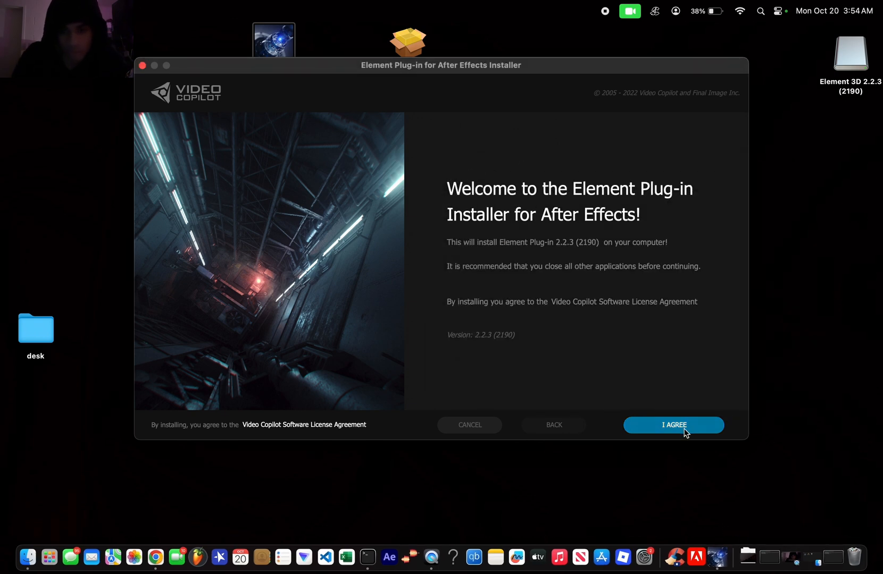
pyautogui.click(674, 425)
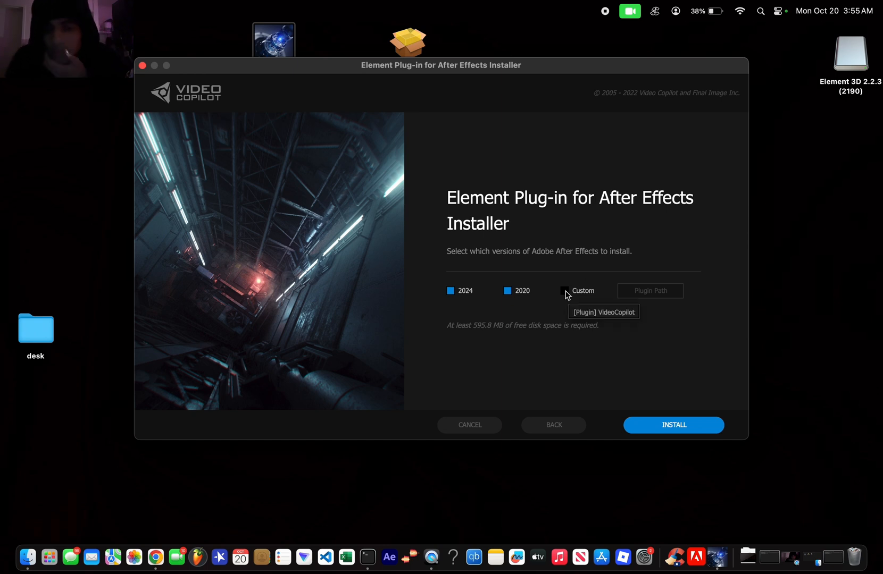
pyautogui.moveTo(434, 304)
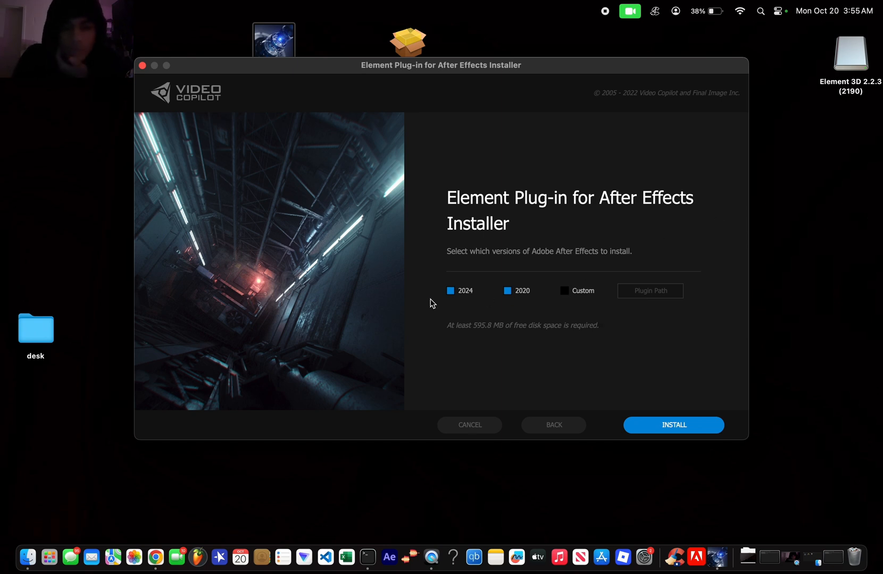
pyautogui.moveTo(583, 388)
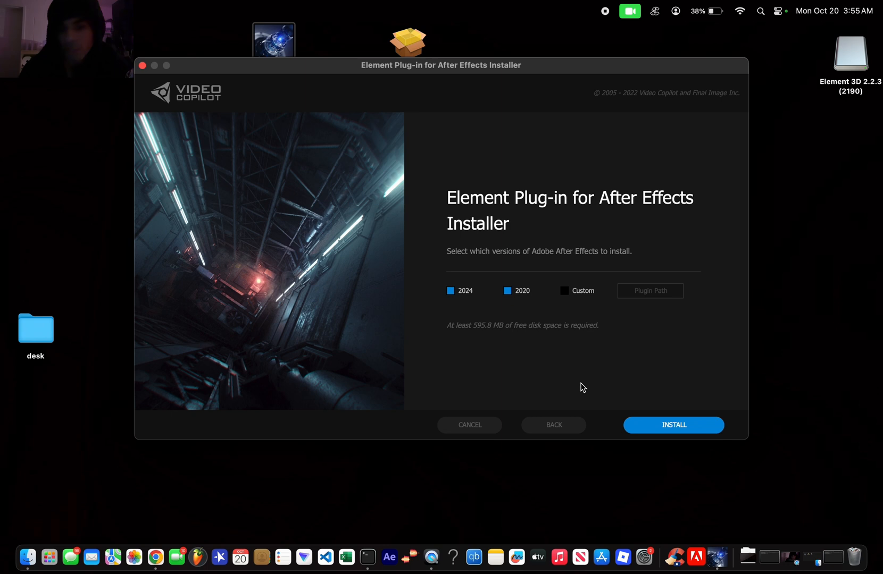
pyautogui.click(673, 425)
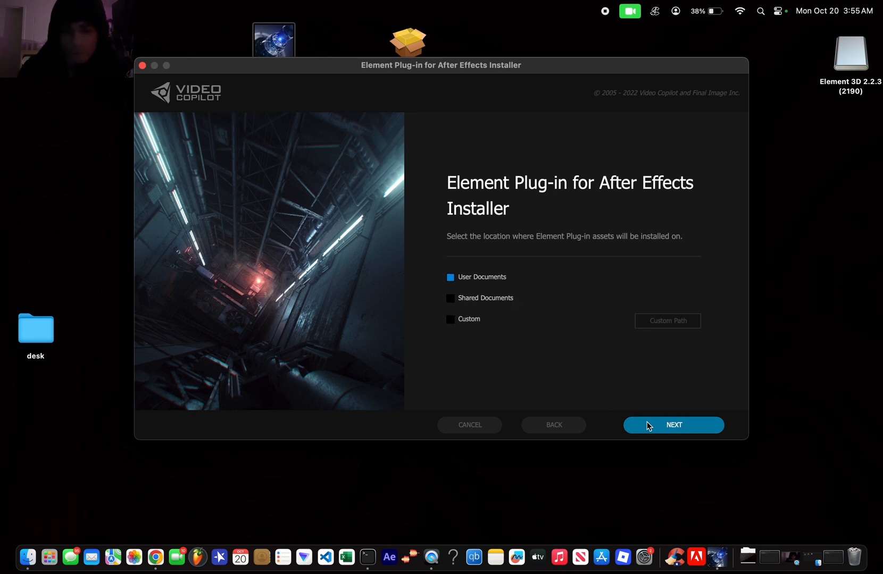
pyautogui.click(673, 425)
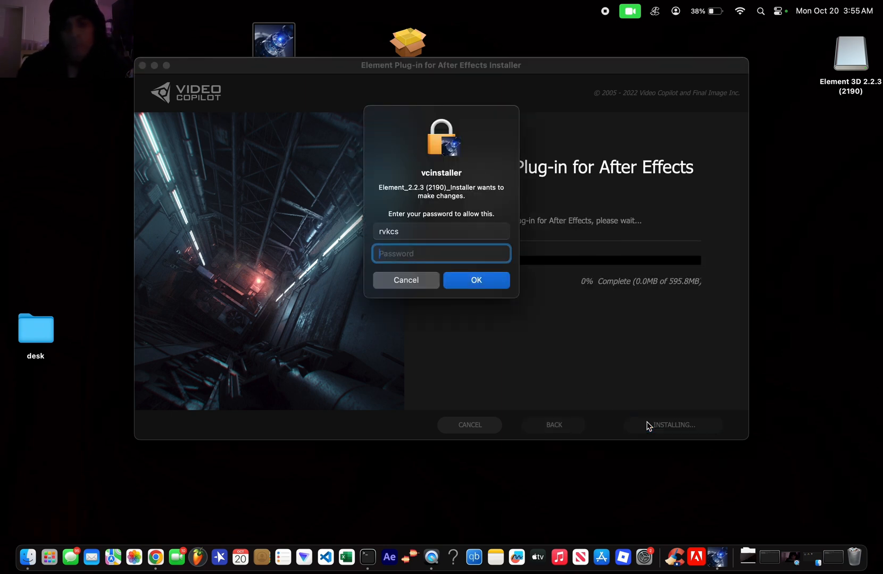
pyautogui.write('password')
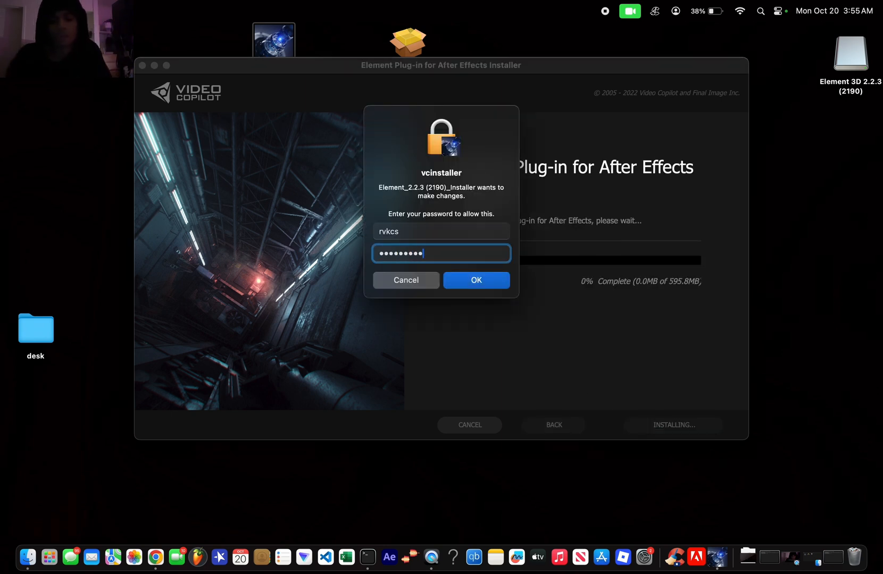
pyautogui.click(476, 281)
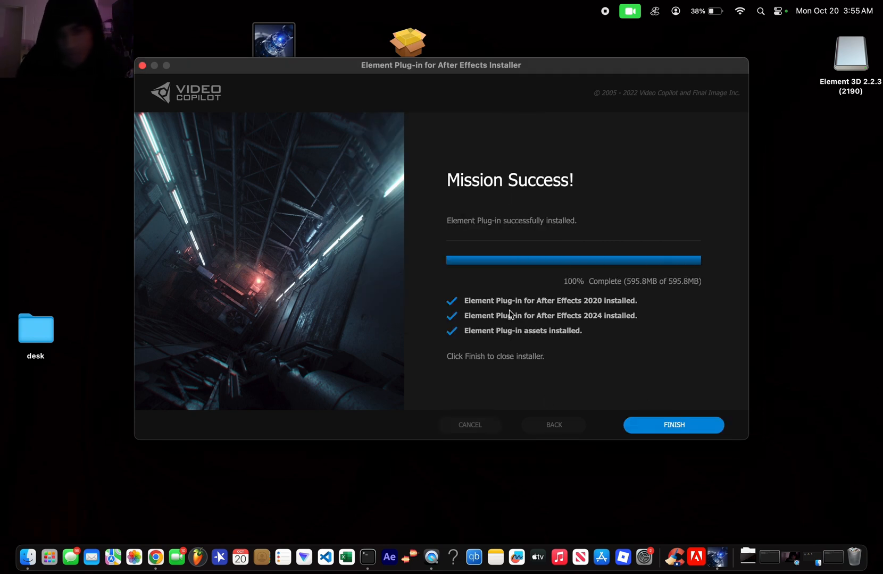
pyautogui.click(674, 425)
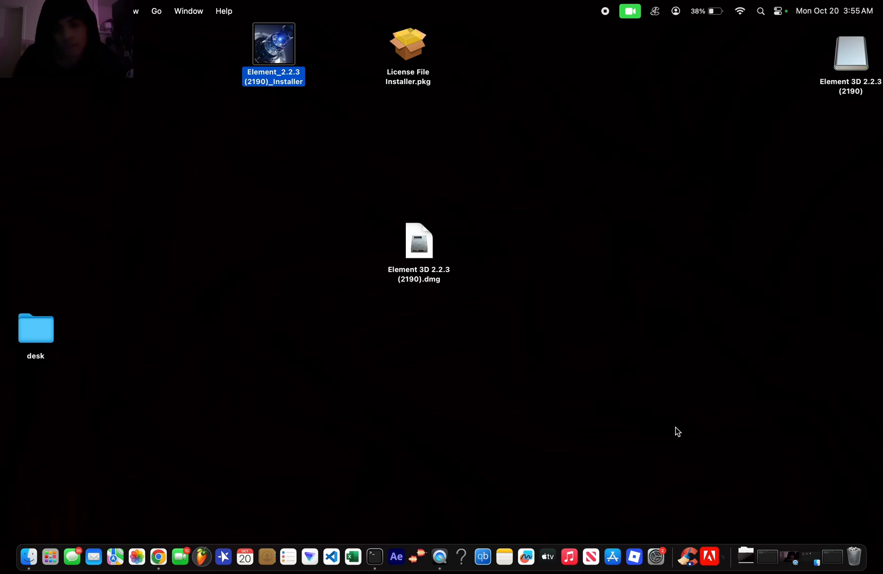
# Step: Open License File Installer.pkg past the unverified warning and install it with password authorization
pyautogui.click(408, 45)
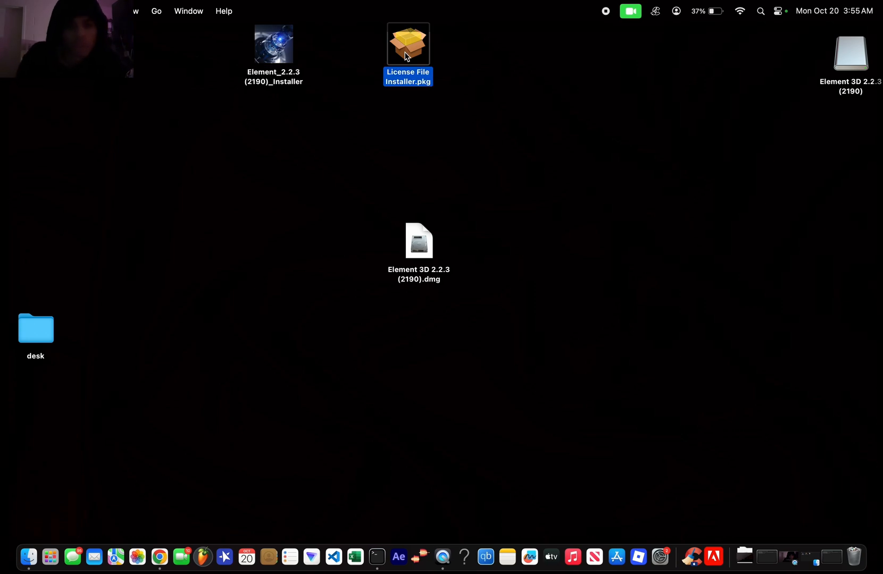
pyautogui.doubleClick(407, 44)
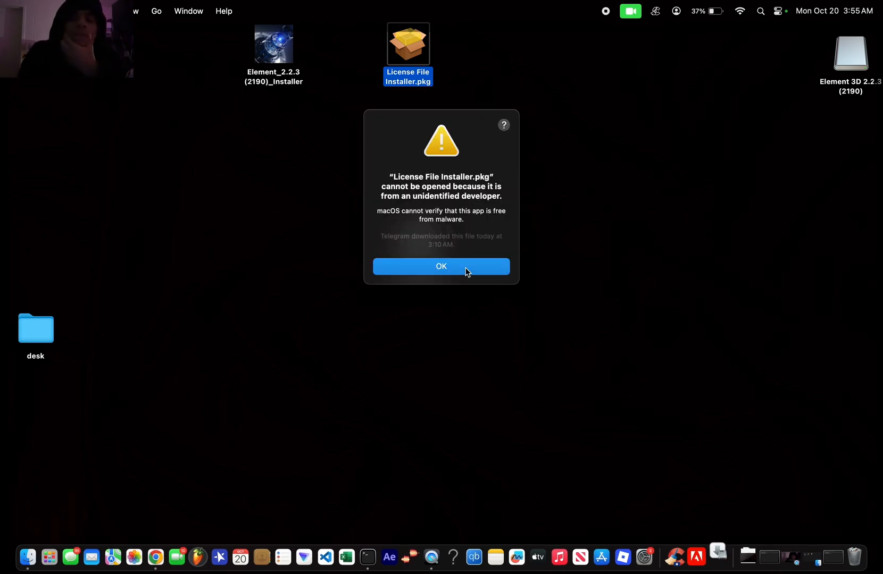
pyautogui.rightClick(408, 44)
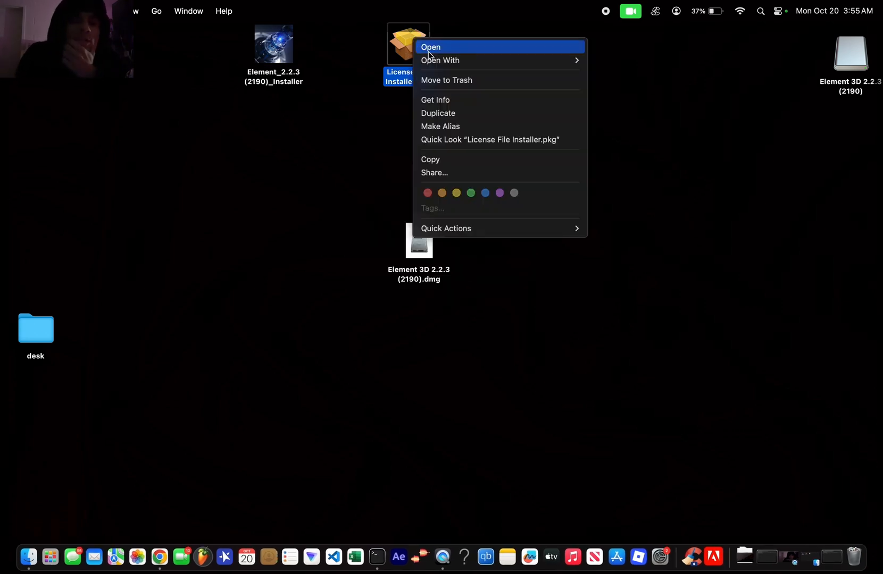
pyautogui.click(431, 46)
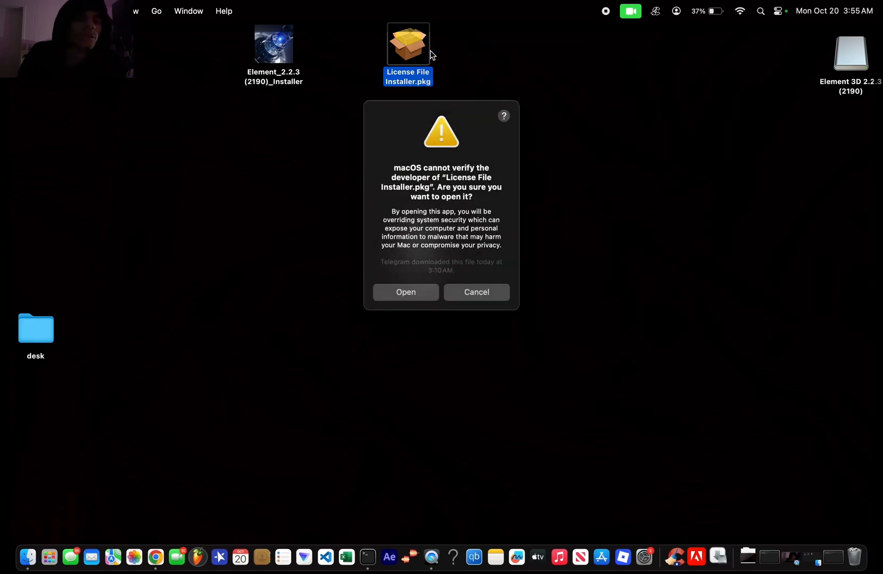
pyautogui.click(406, 292)
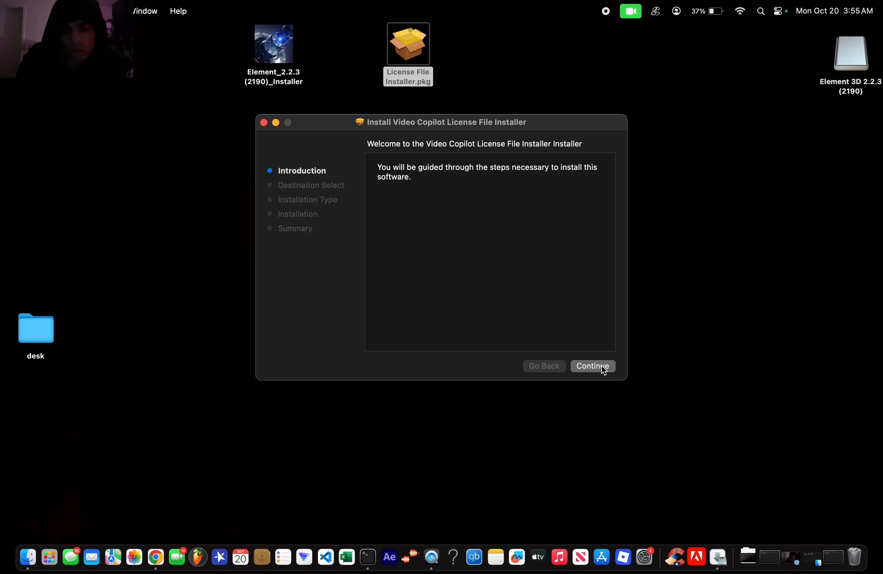
pyautogui.click(592, 366)
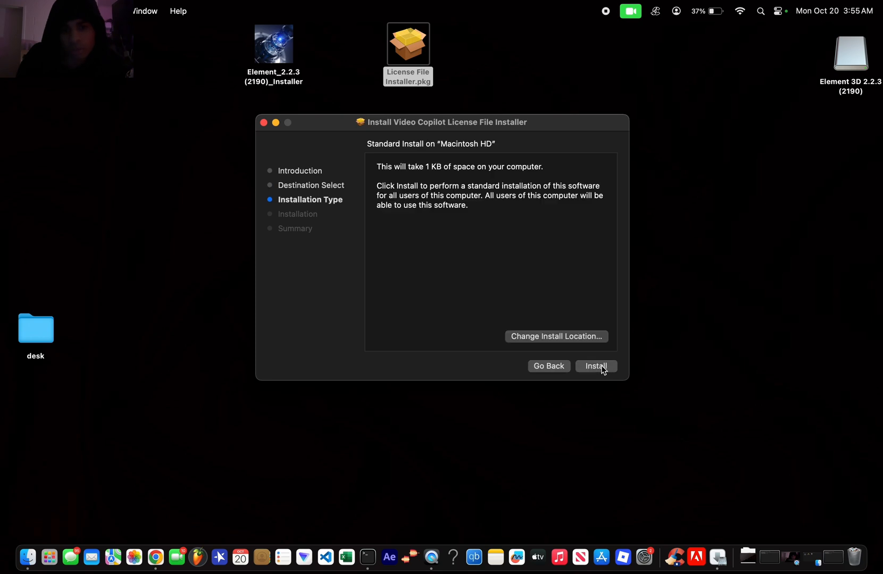
pyautogui.moveTo(423, 168)
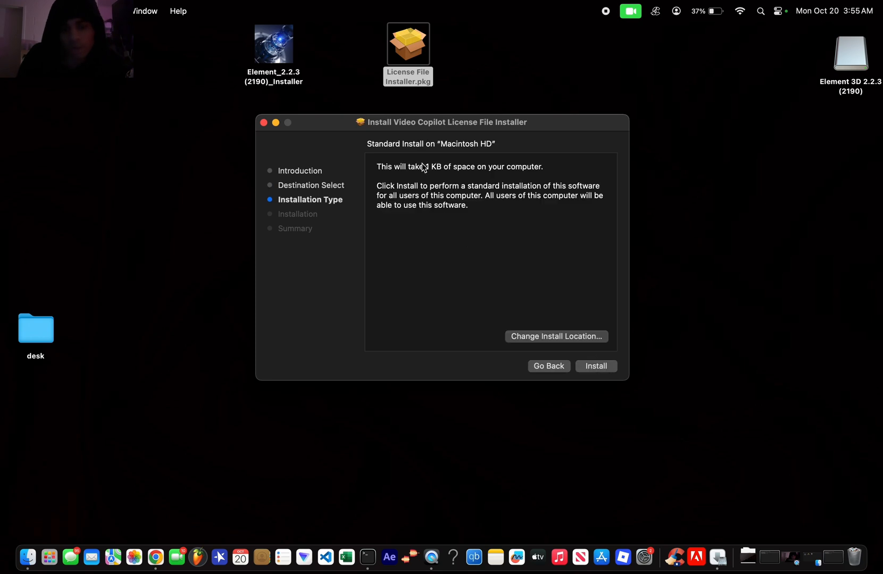
pyautogui.moveTo(428, 170)
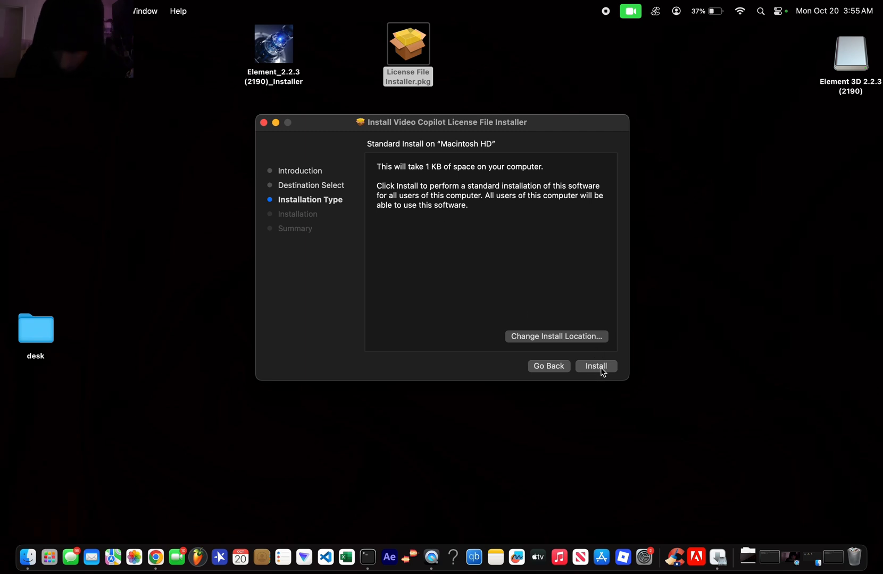
pyautogui.click(596, 366)
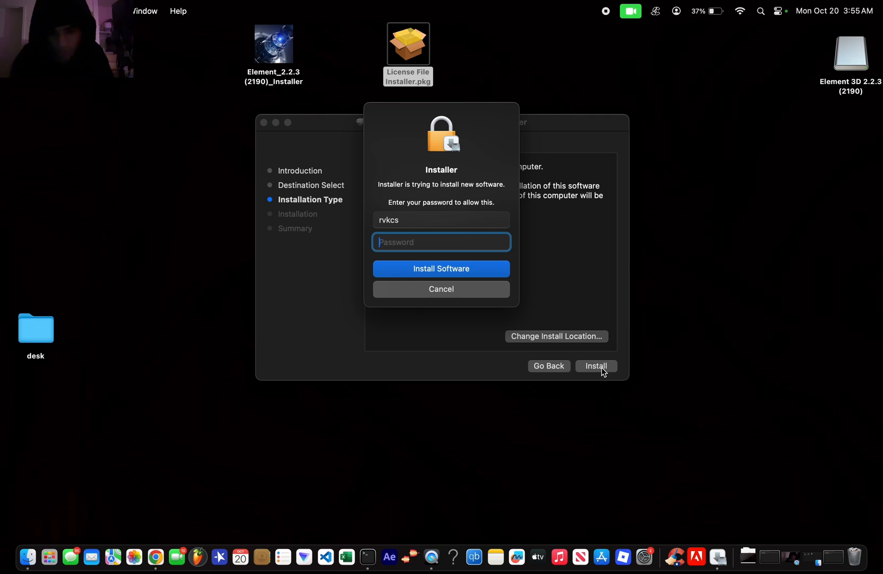
pyautogui.write('password')
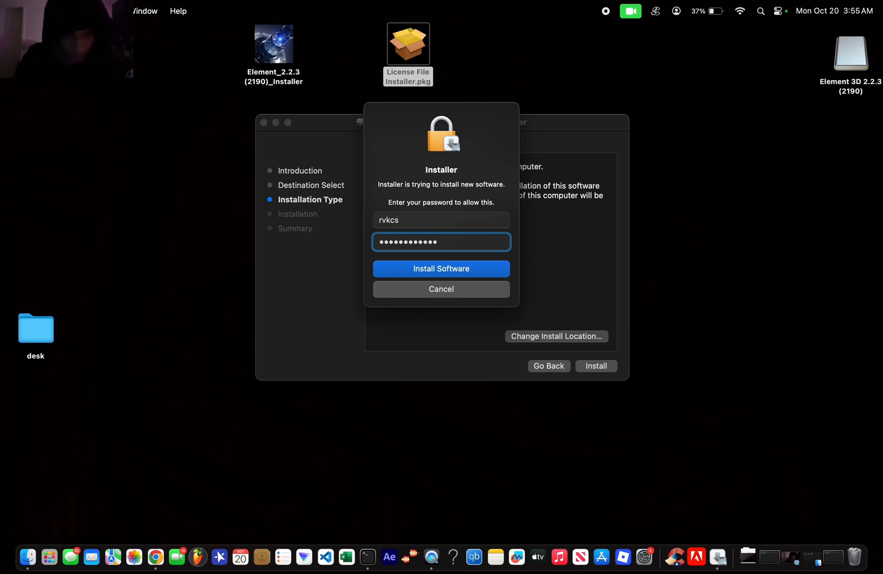
pyautogui.click(441, 269)
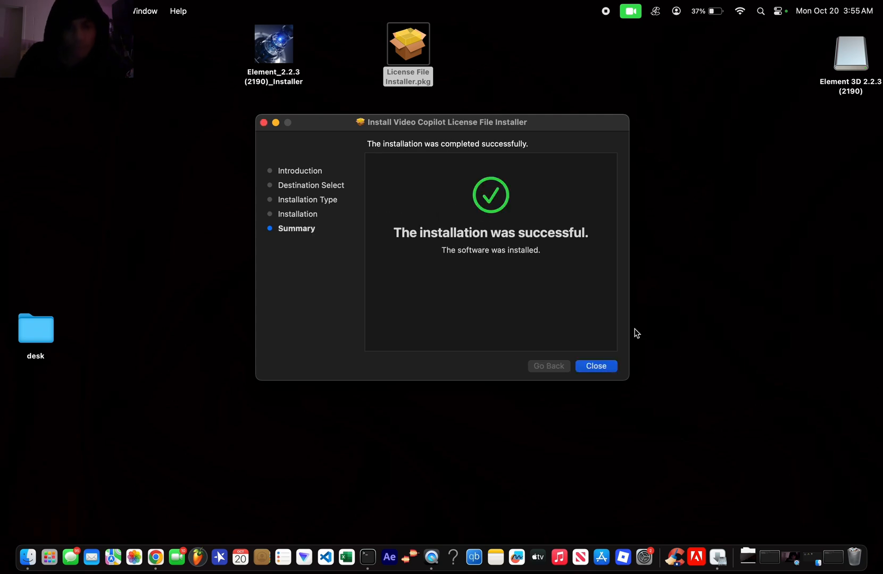
pyautogui.click(596, 366)
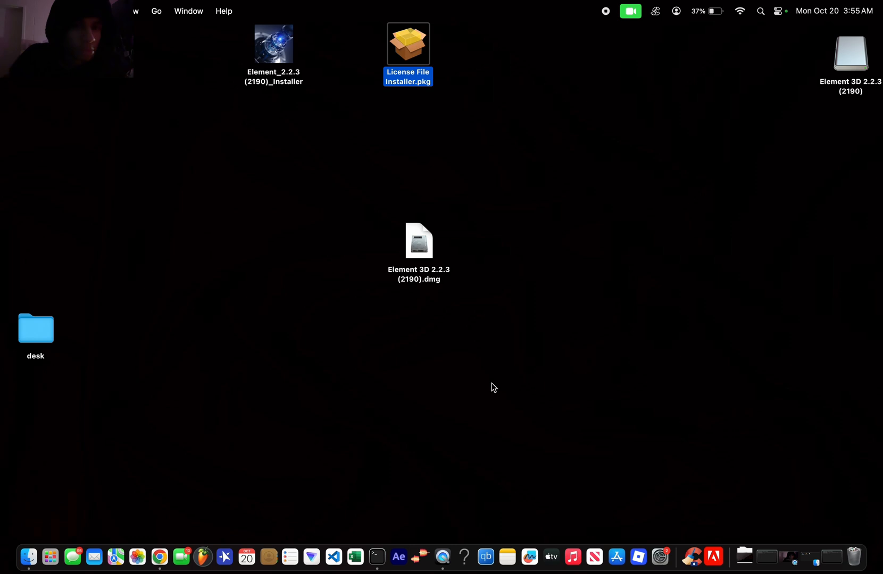
pyautogui.moveTo(377, 556)
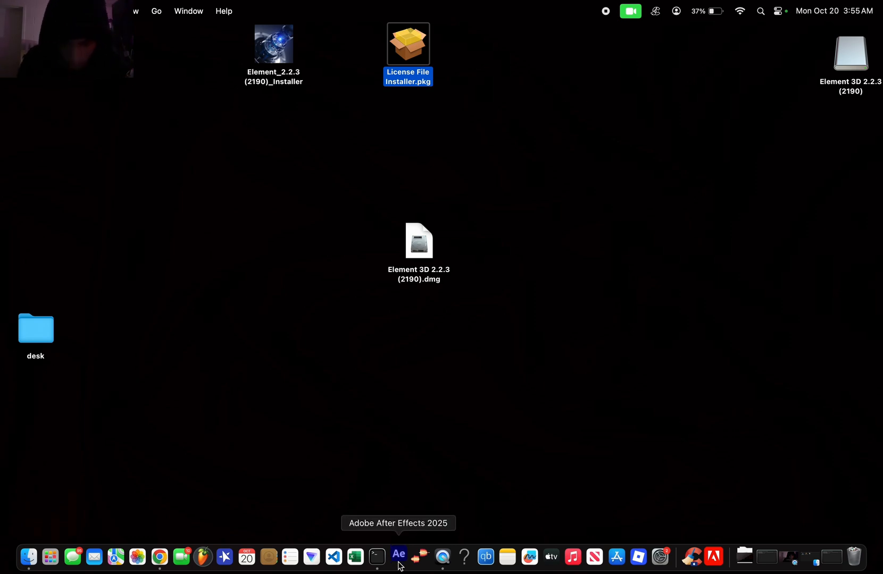
# Step: Launch After Effects 2025 from the Dock and create a new composition, Comp 1
pyautogui.click(398, 557)
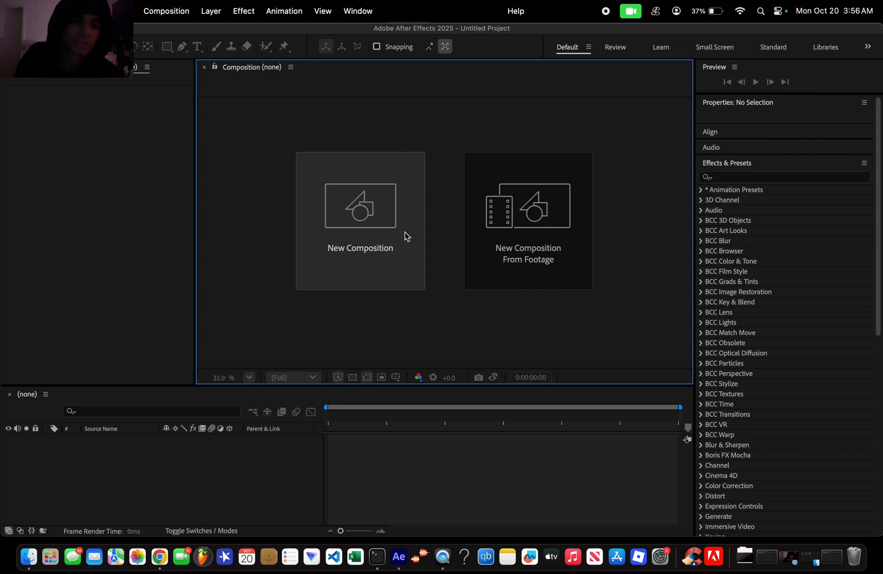
pyautogui.click(360, 220)
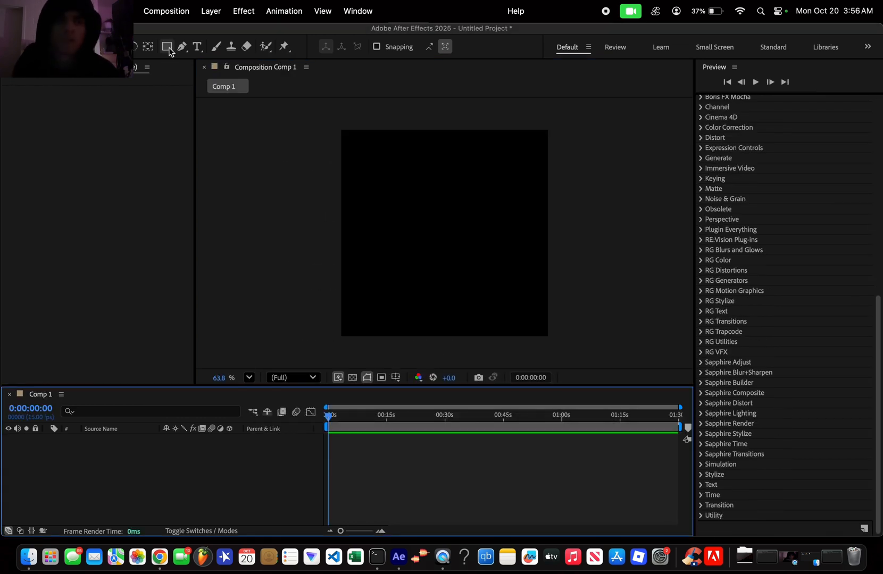
pyautogui.rightClick(399, 557)
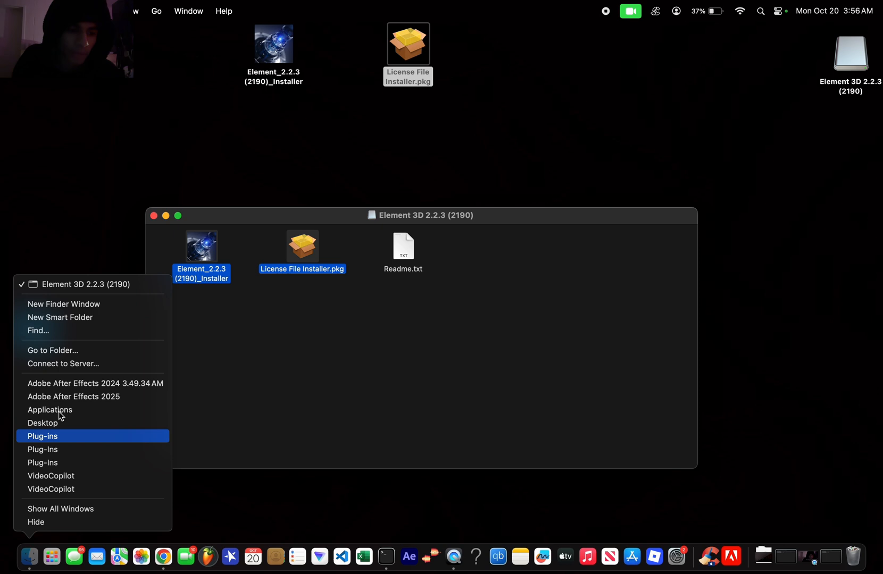
pyautogui.moveTo(98, 410)
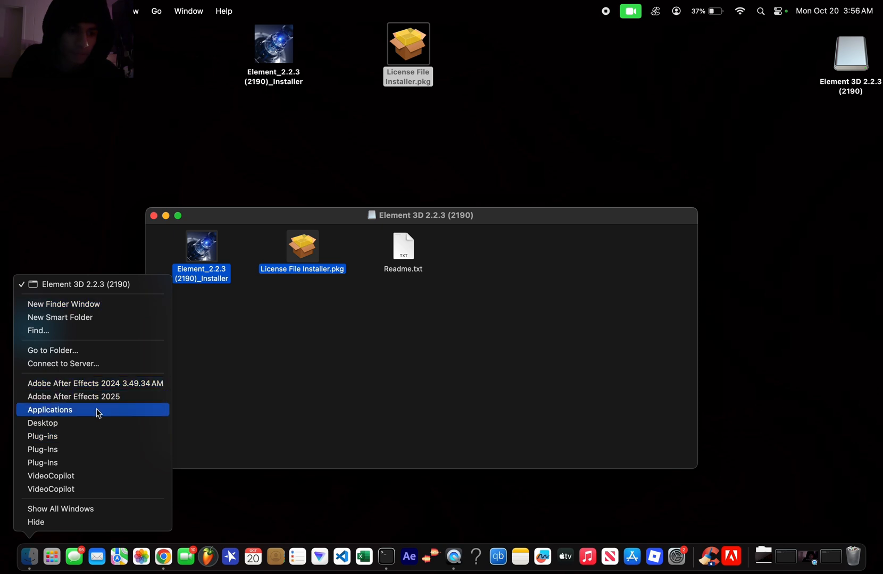
# Step: Copy VideoCopilot from After Effects 2024 Plug-Ins into the 2025 Plug-ins folder, approving with password
pyautogui.click(50, 410)
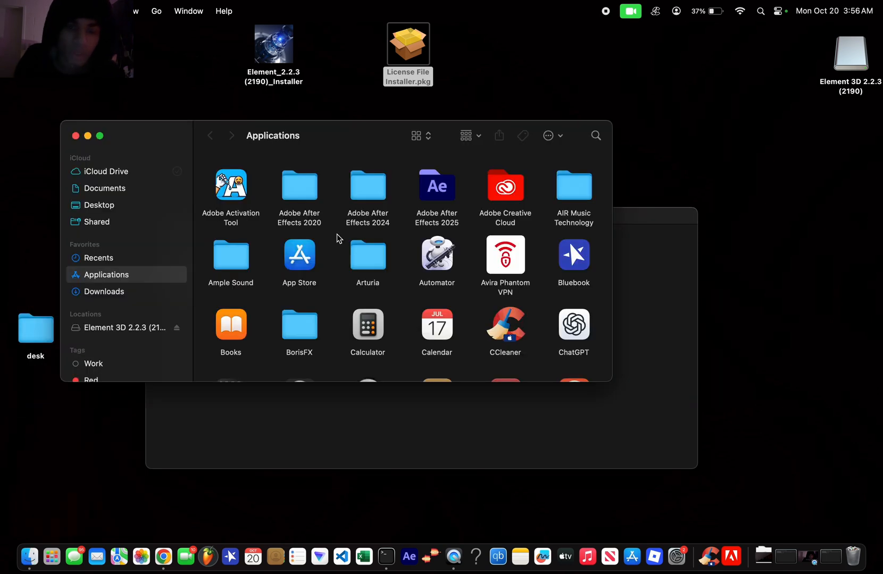
pyautogui.moveTo(315, 206)
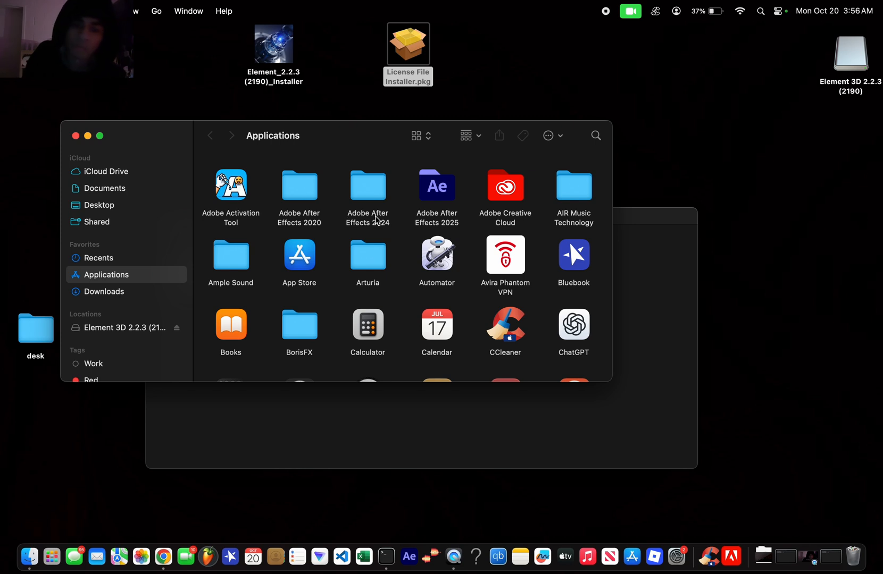
pyautogui.moveTo(441, 201)
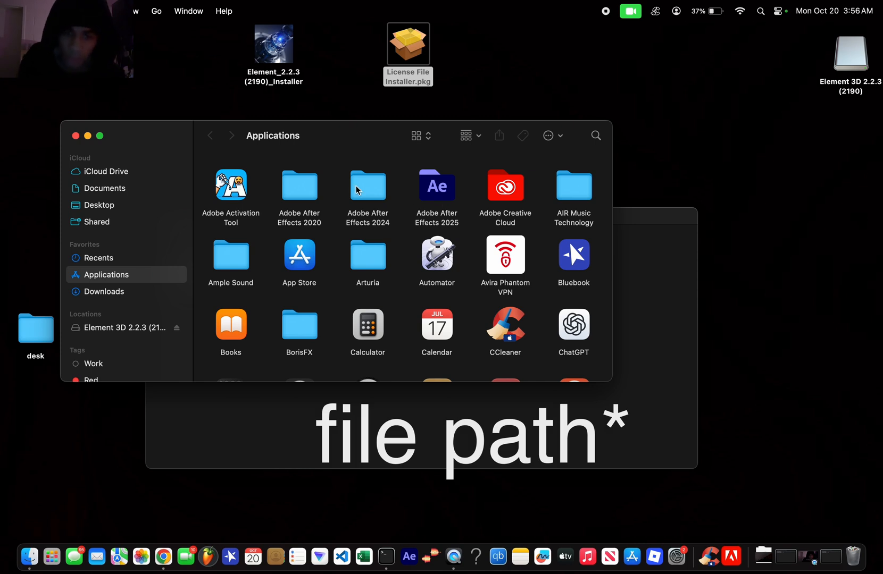
pyautogui.doubleClick(367, 186)
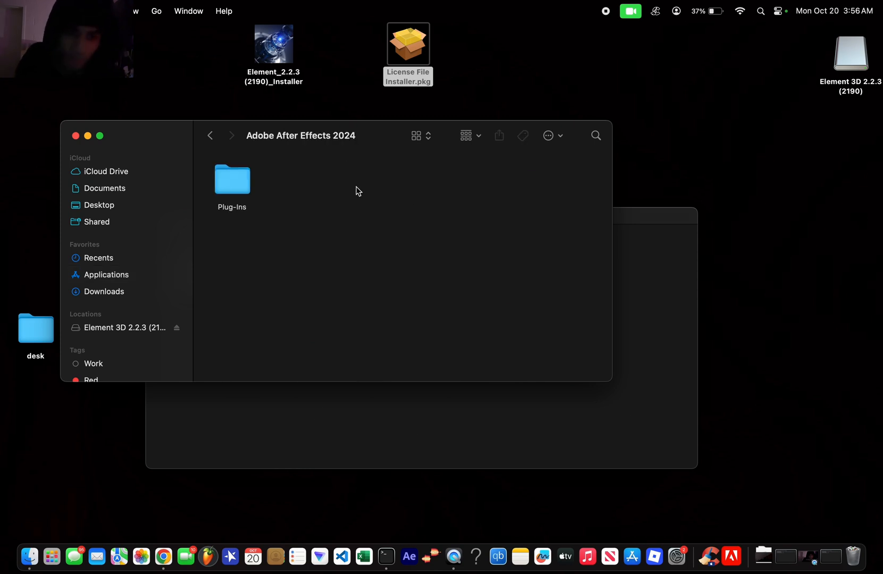
pyautogui.doubleClick(232, 178)
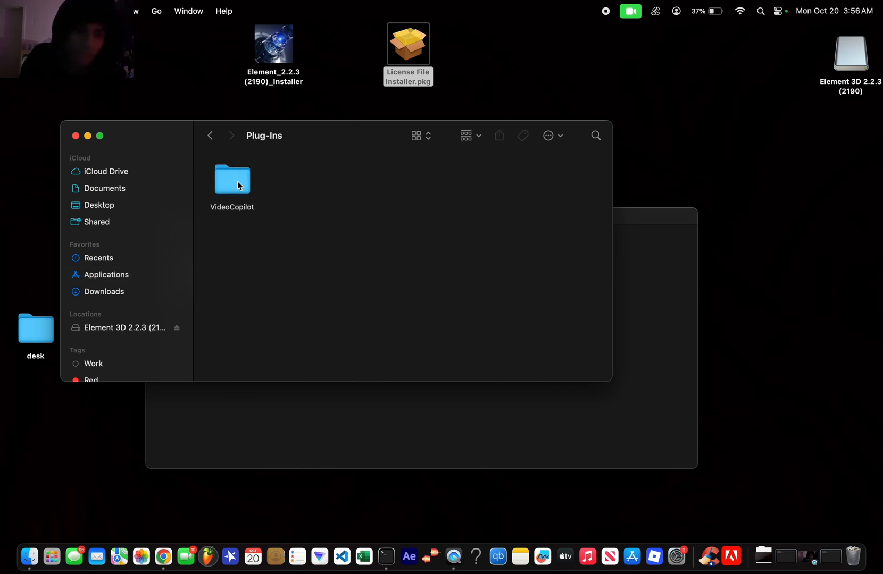
pyautogui.rightClick(232, 181)
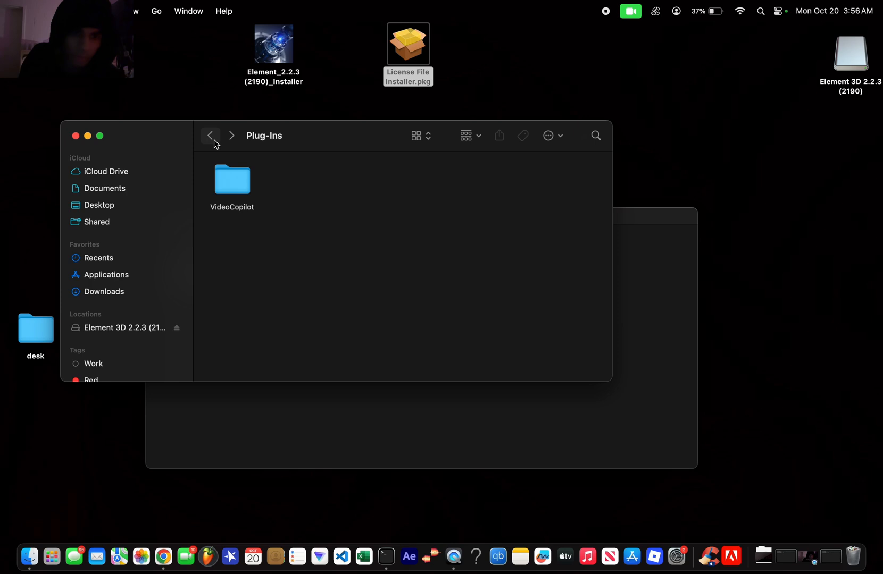
pyautogui.click(107, 275)
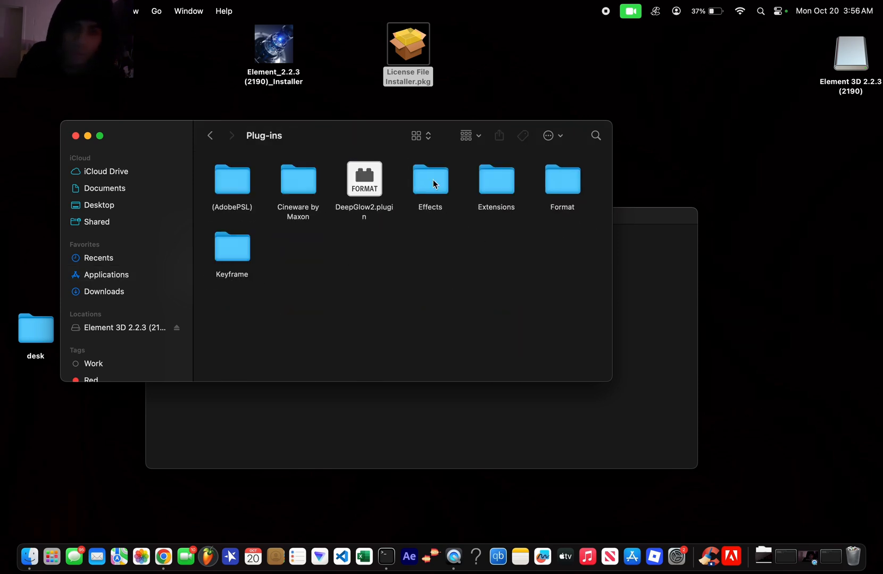
pyautogui.moveTo(392, 300)
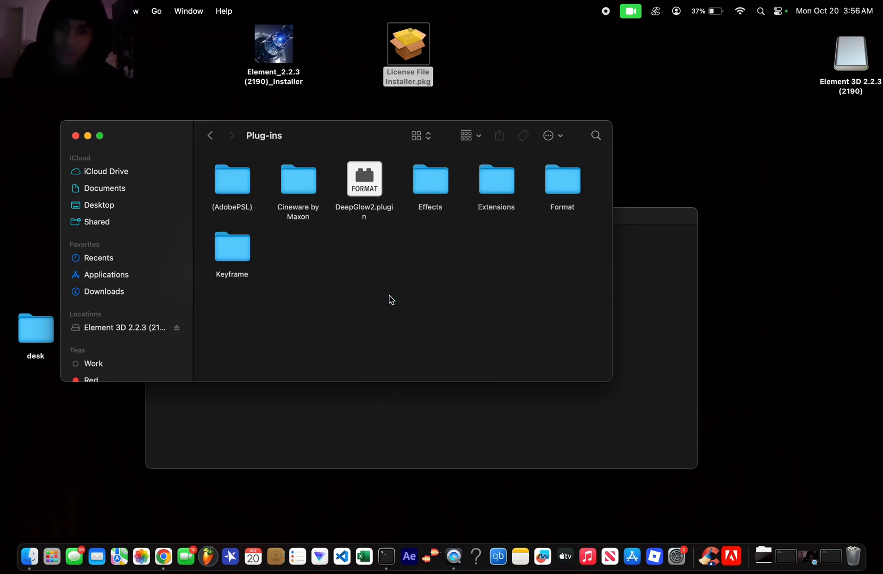
pyautogui.write('••')
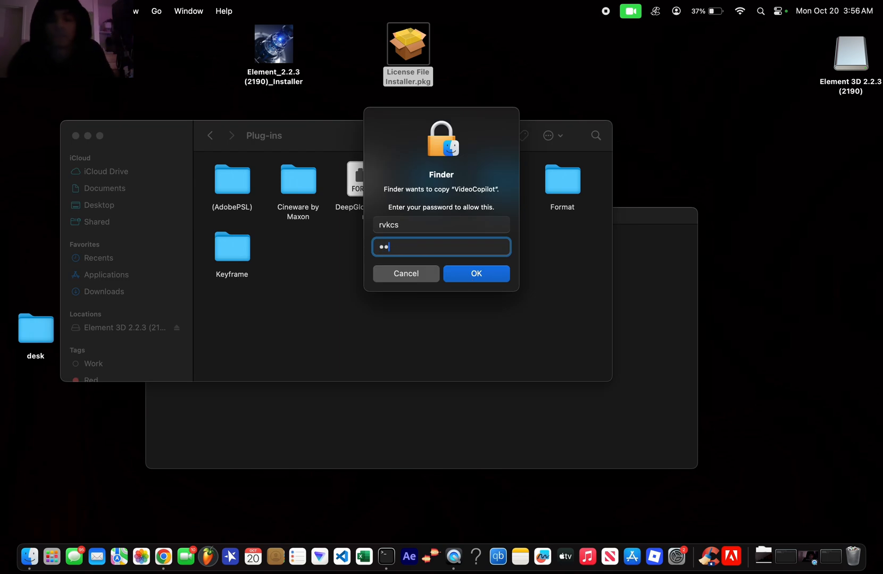
pyautogui.click(477, 273)
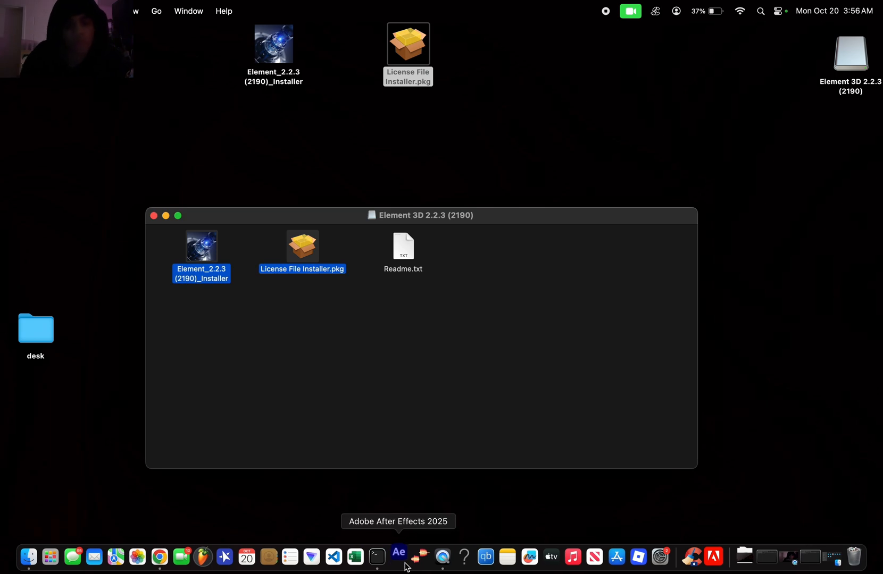
# Step: Confirm the 1080×1080 Comp 1 settings and add a Light Gray Solid 1 layer
pyautogui.click(398, 555)
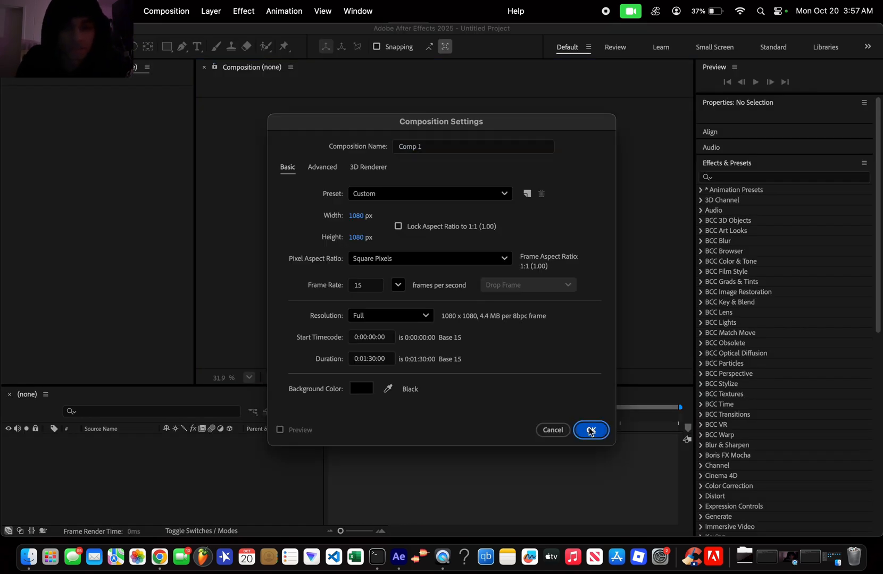
pyautogui.click(590, 430)
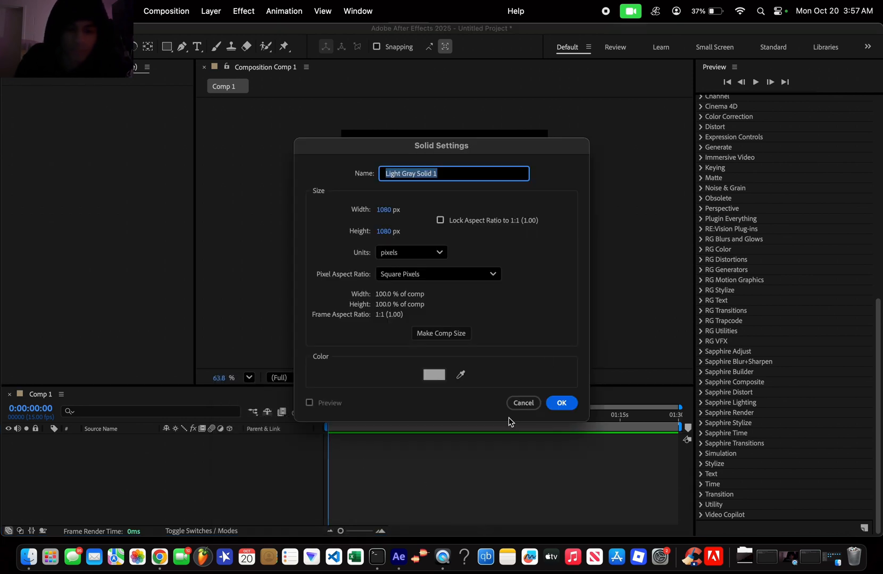
pyautogui.click(561, 403)
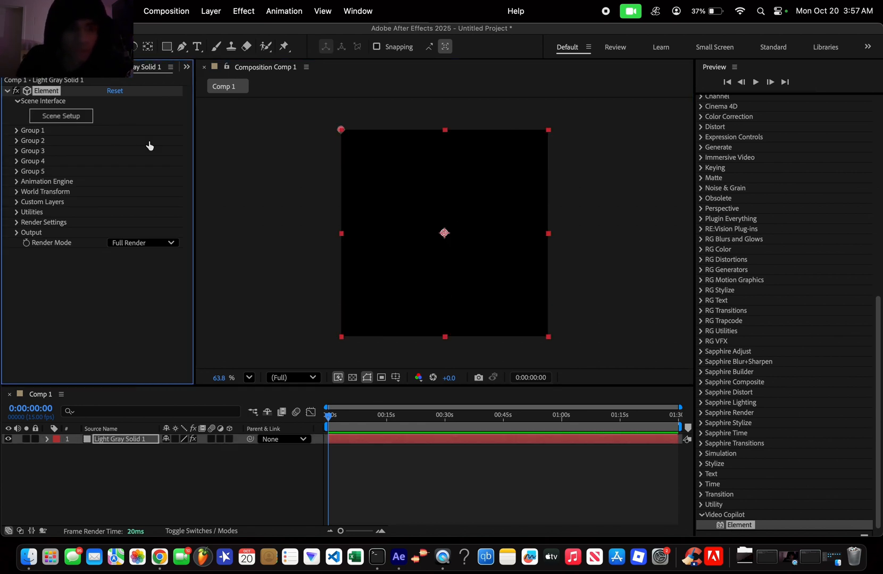
# Step: Open Element's Scene Setup, expand Environment presets, and browse Starter_Pack_Physical models
pyautogui.click(61, 116)
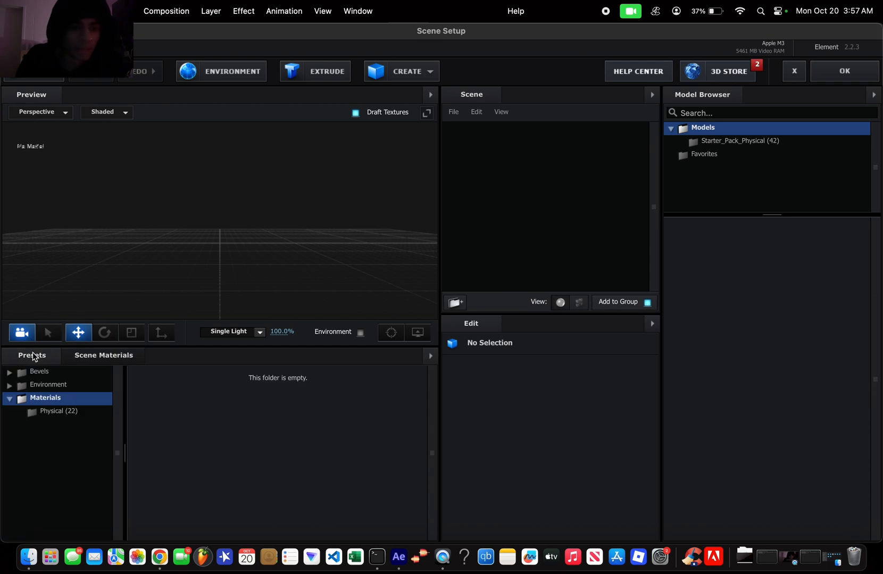
pyautogui.click(58, 411)
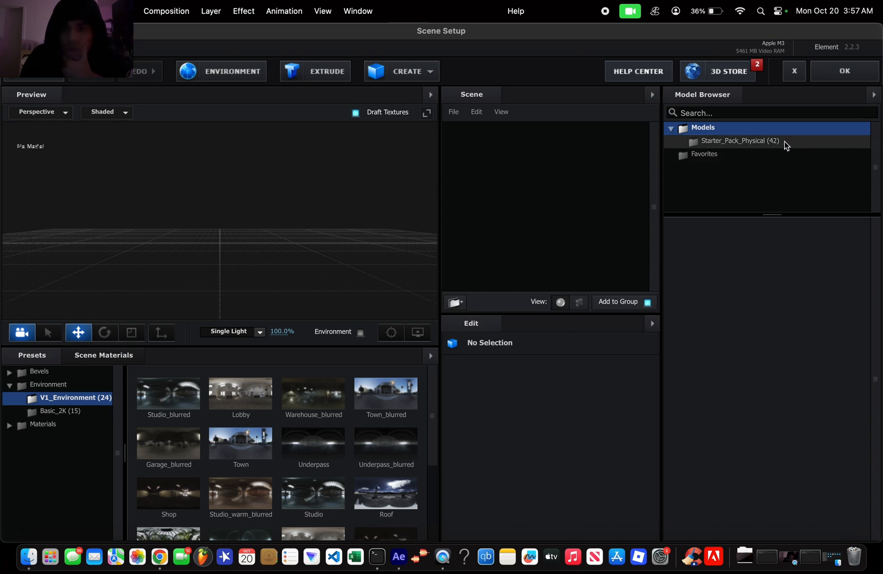
pyautogui.click(740, 141)
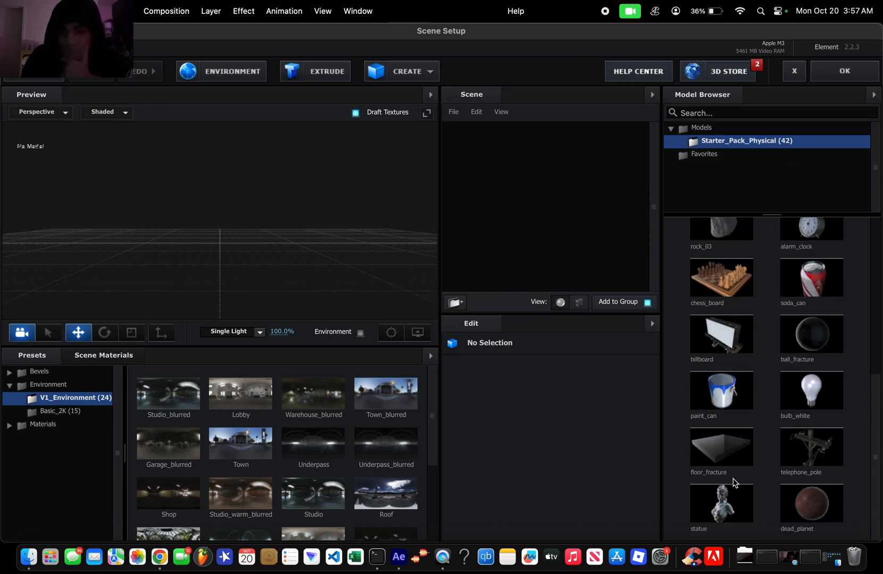